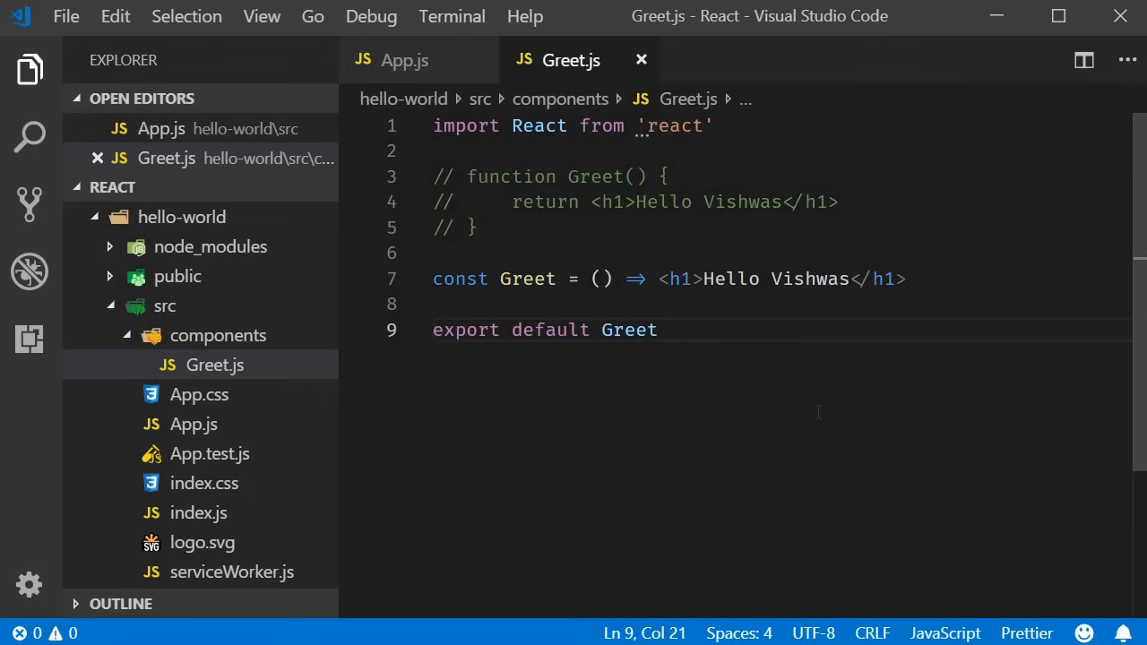
pyautogui.moveTo(258, 350)
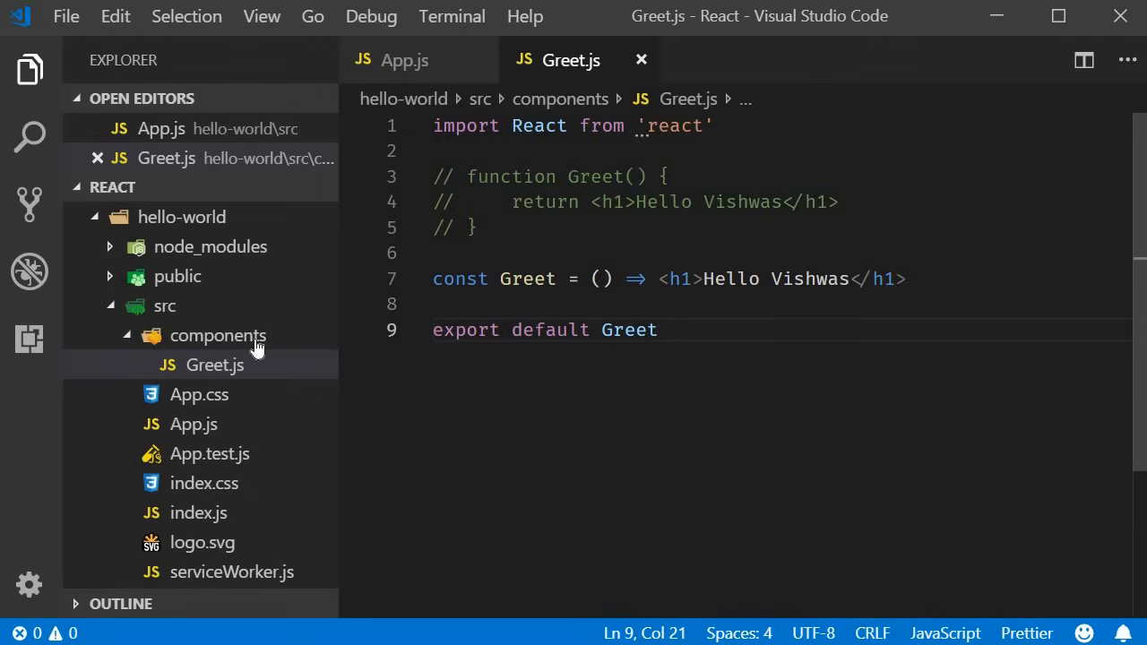
# Create a new file named Welcome.js inside the components folder.
pyautogui.click(219, 335)
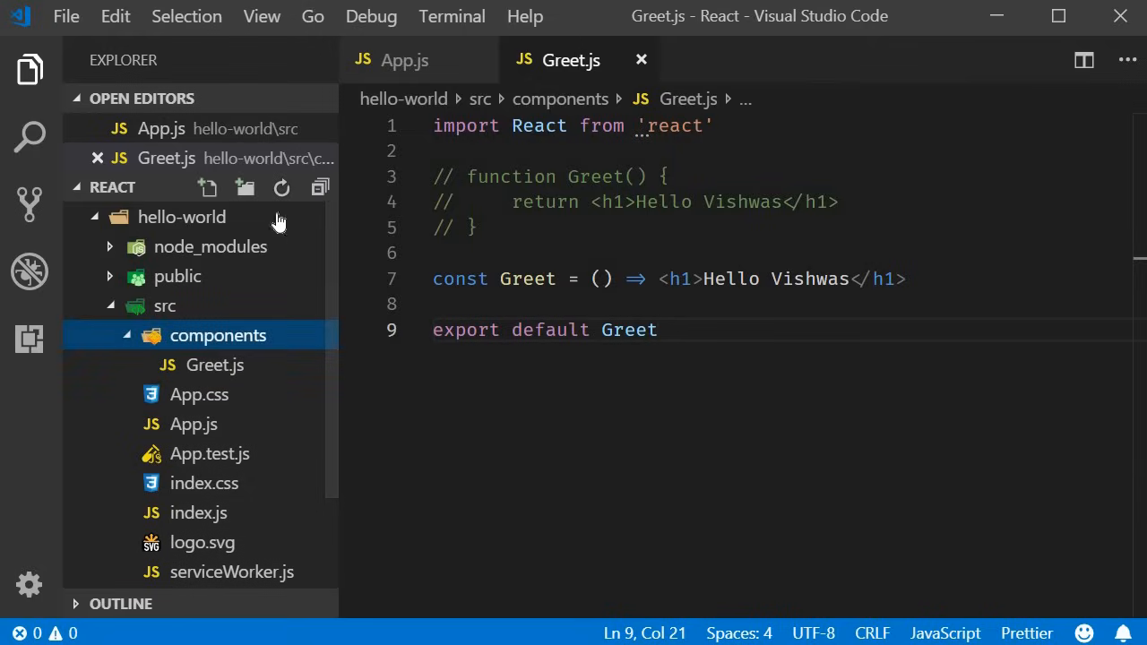
pyautogui.write('W')
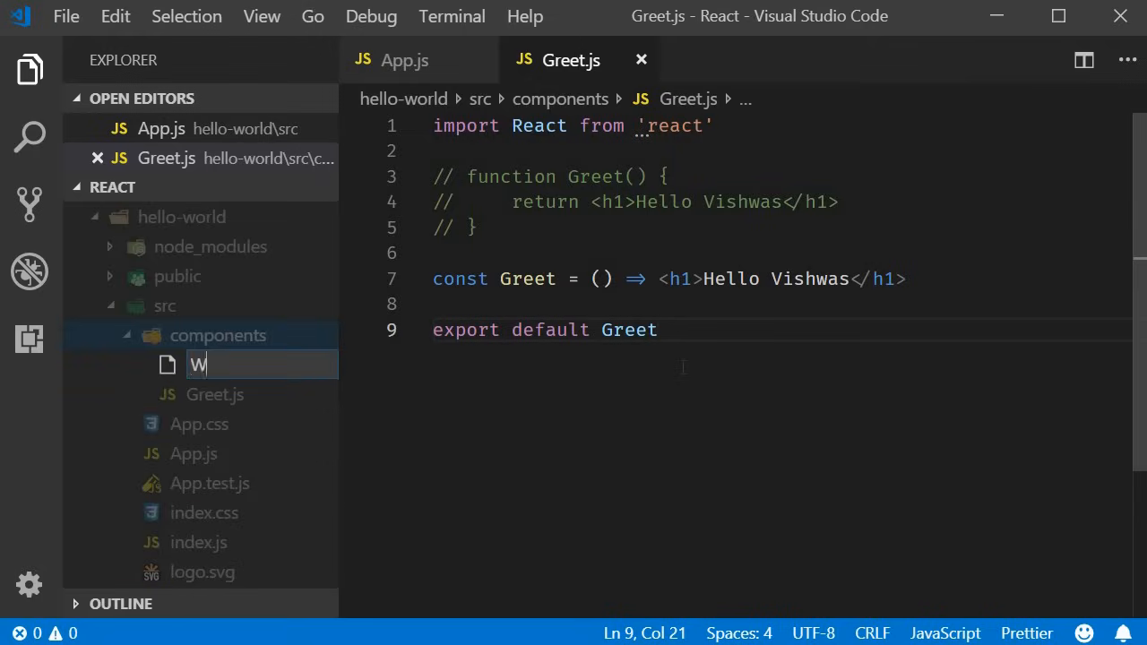
pyautogui.write('elcome.js')
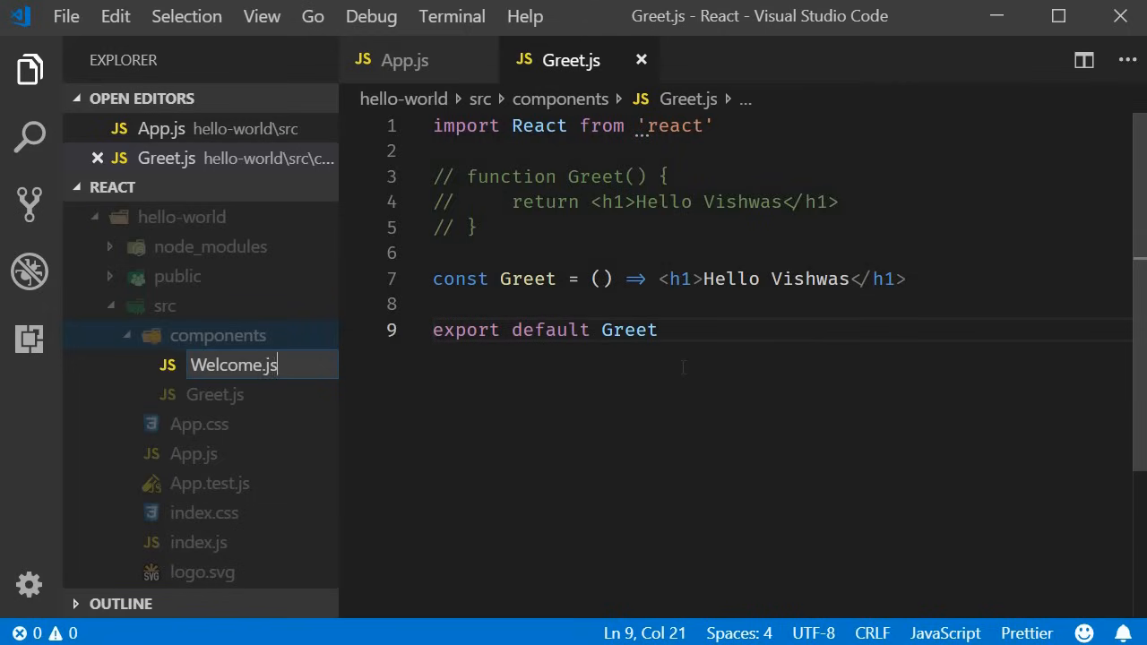
pyautogui.press('Enter')
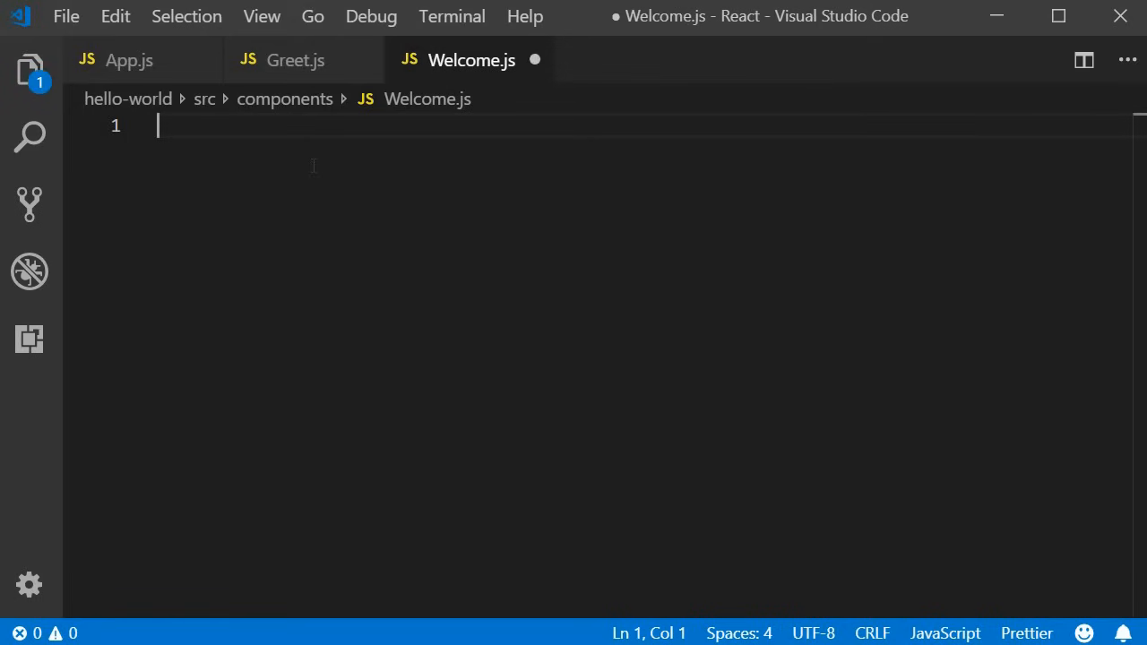
# Add the line import React, { Component } from 'react' at the top of Welcome.js.
pyautogui.write('import')
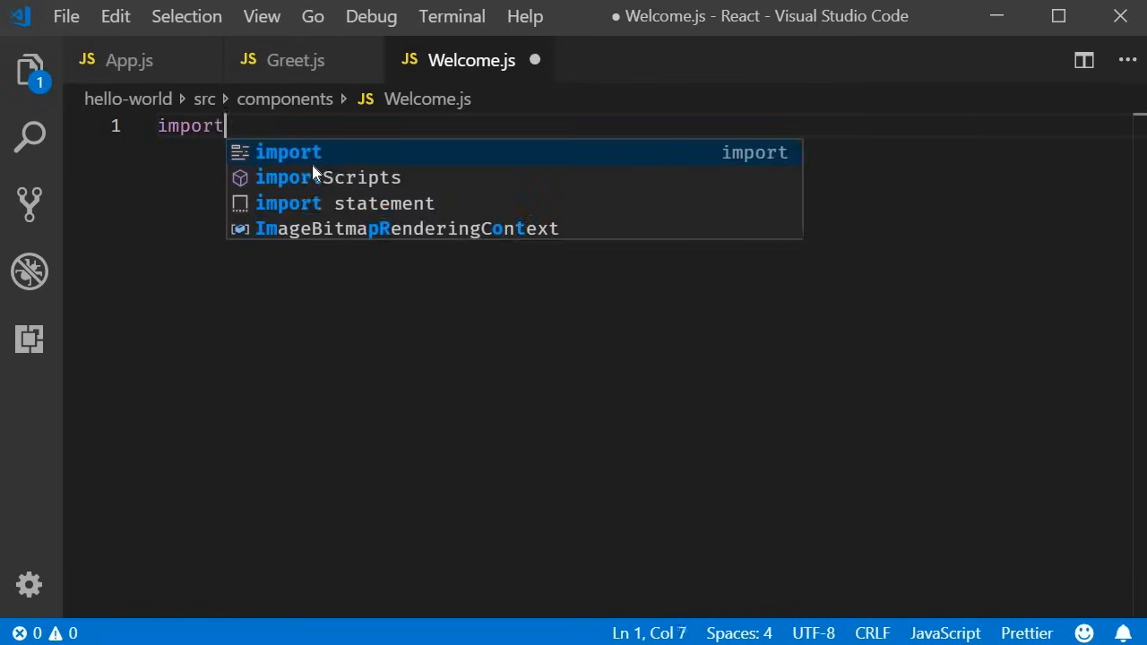
pyautogui.write('React')
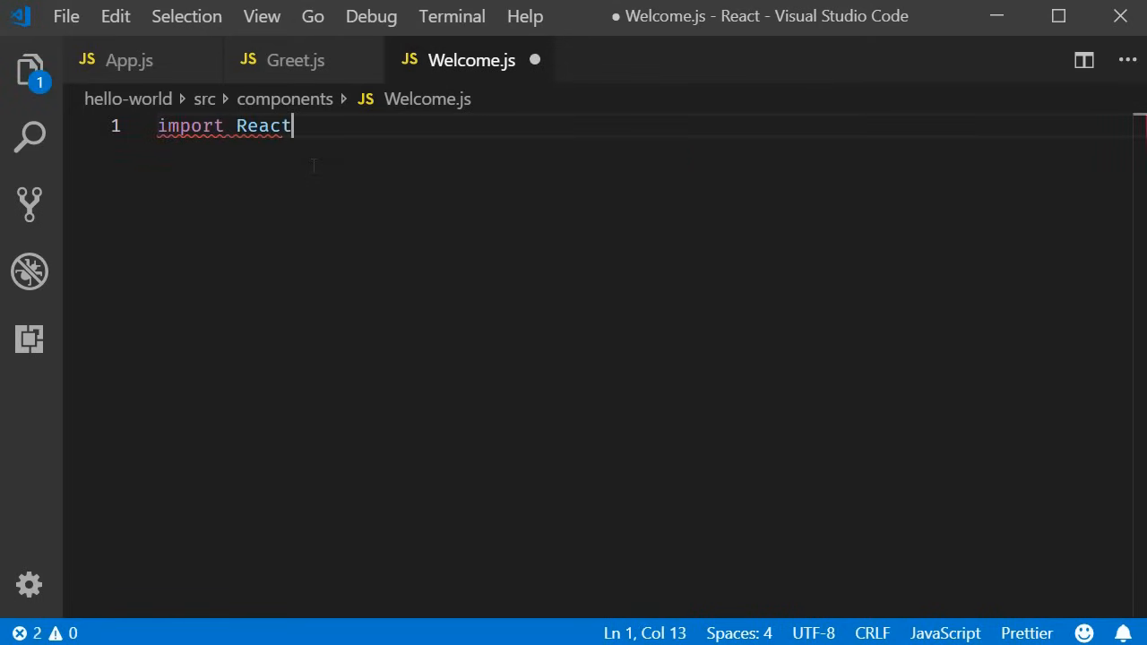
pyautogui.write(',')
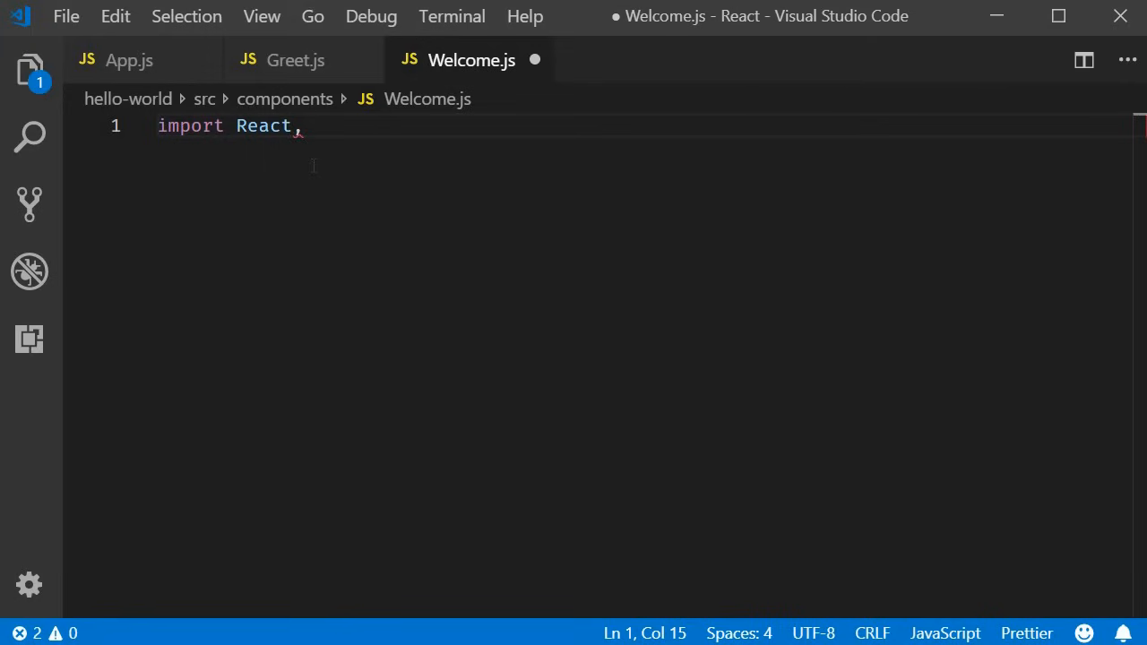
pyautogui.write(", { Component } from 'react")
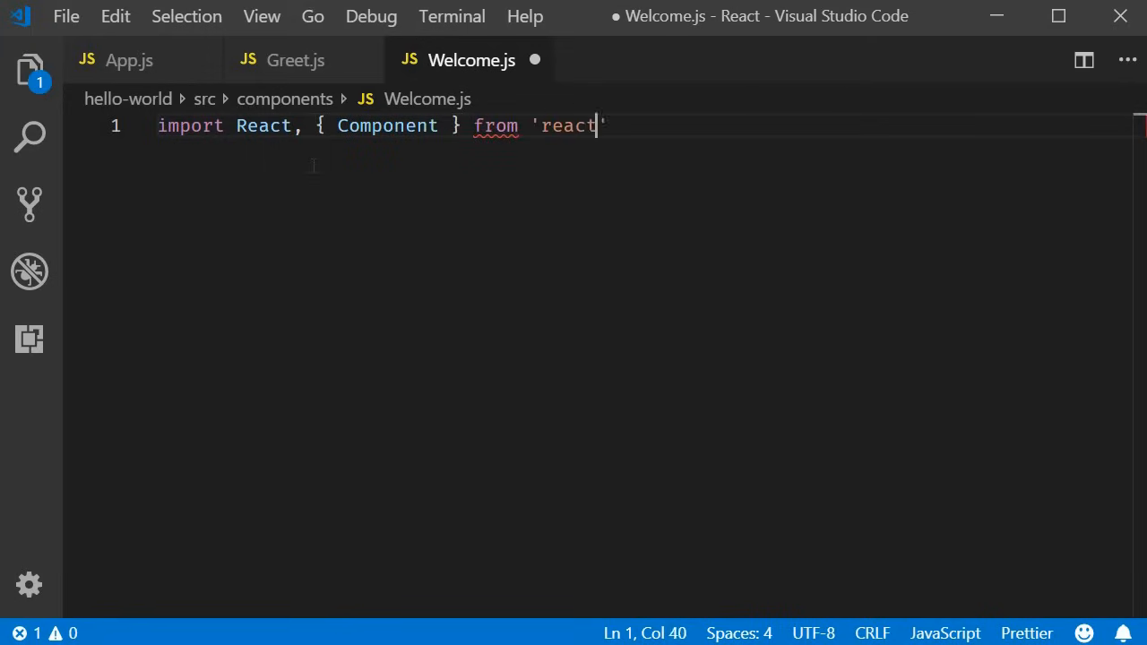
pyautogui.press('Enter')
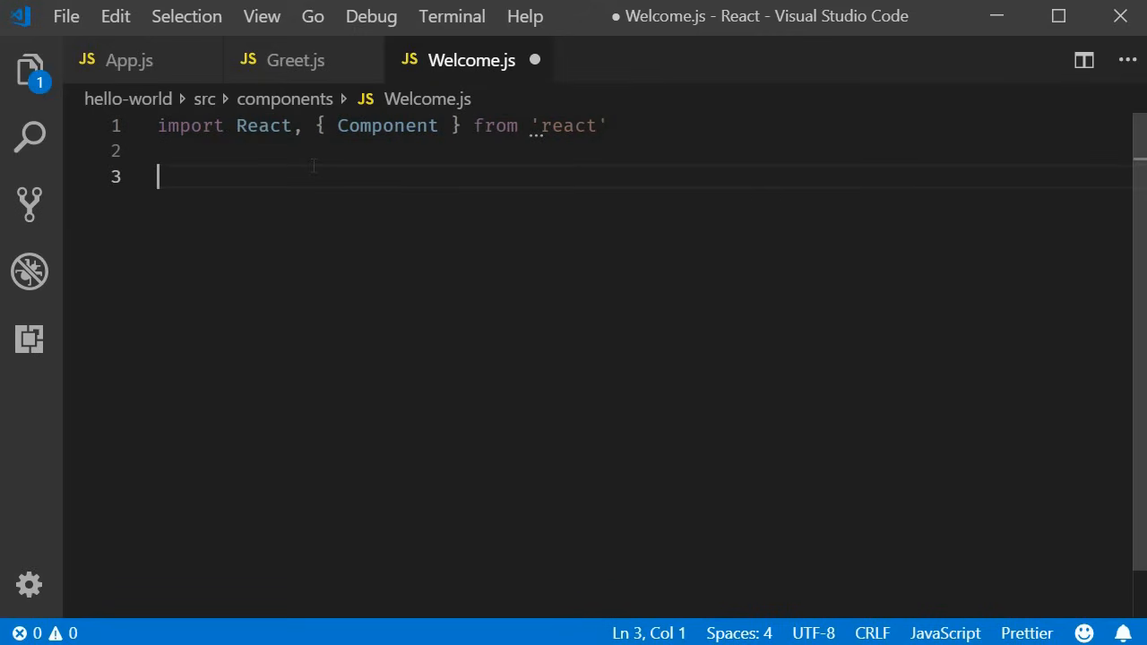
# Declare an empty class Welcome extends Component, completing Component via IntelliSense.
pyautogui.write('class')
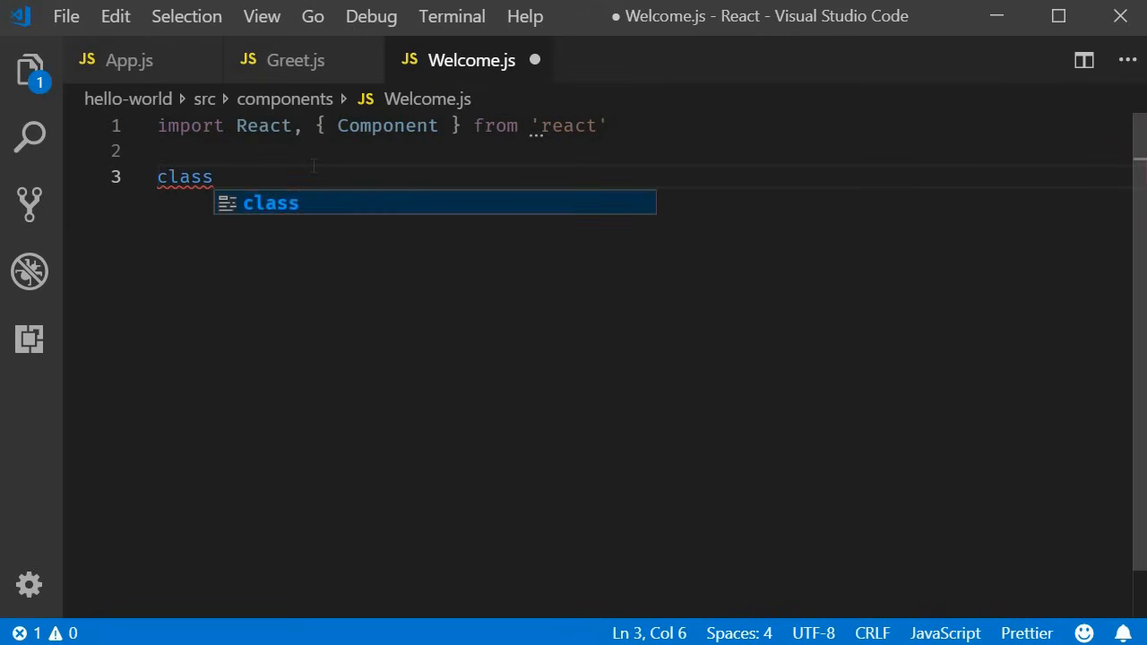
pyautogui.write('Welcome')
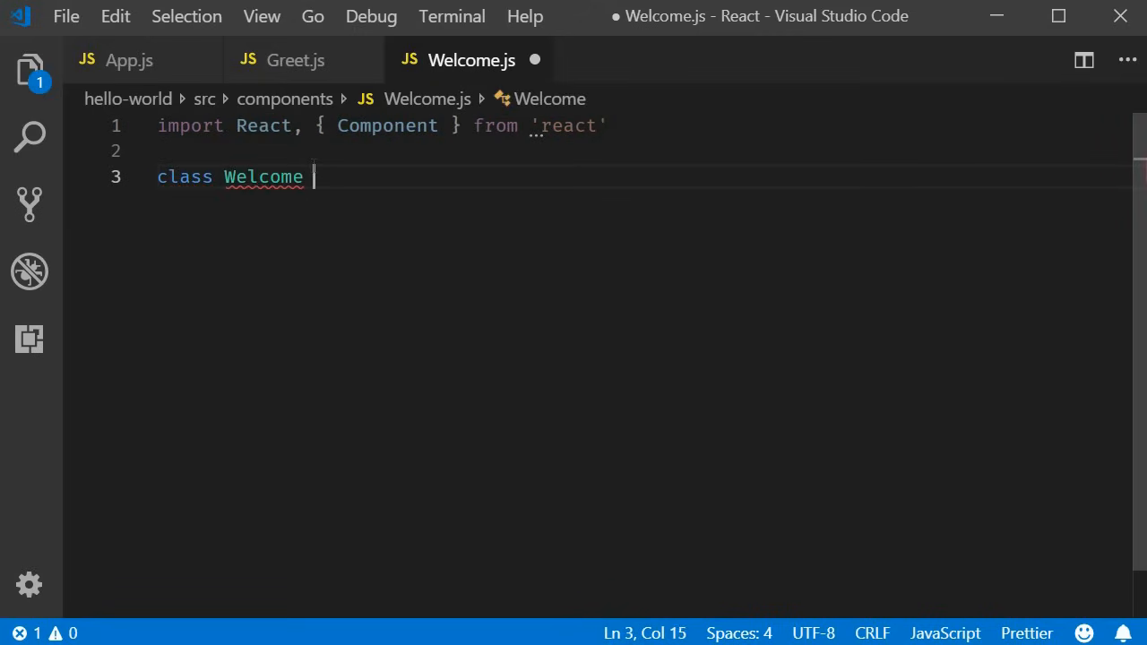
pyautogui.write('{')
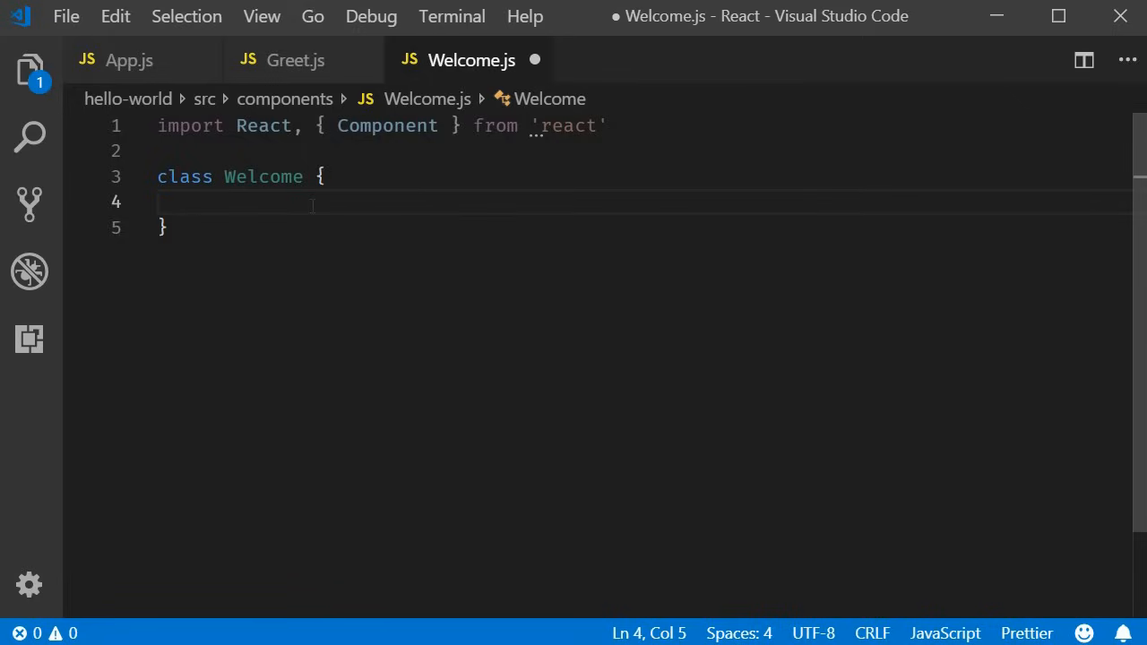
pyautogui.click(305, 177)
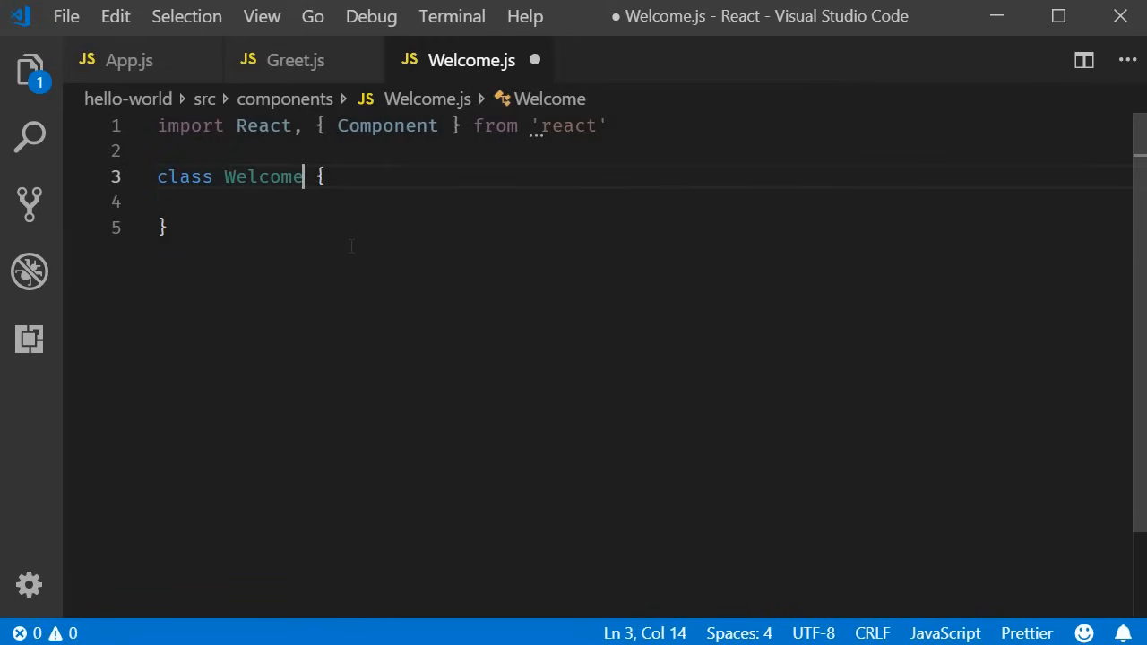
pyautogui.write('extends Compo')
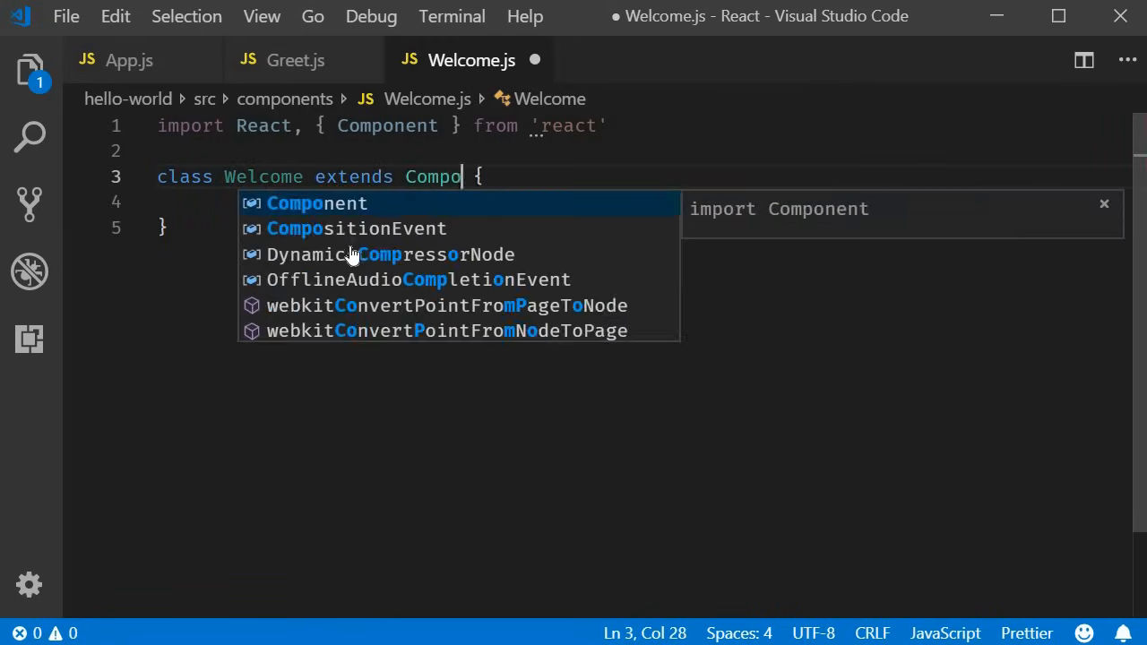
pyautogui.press('Tab')
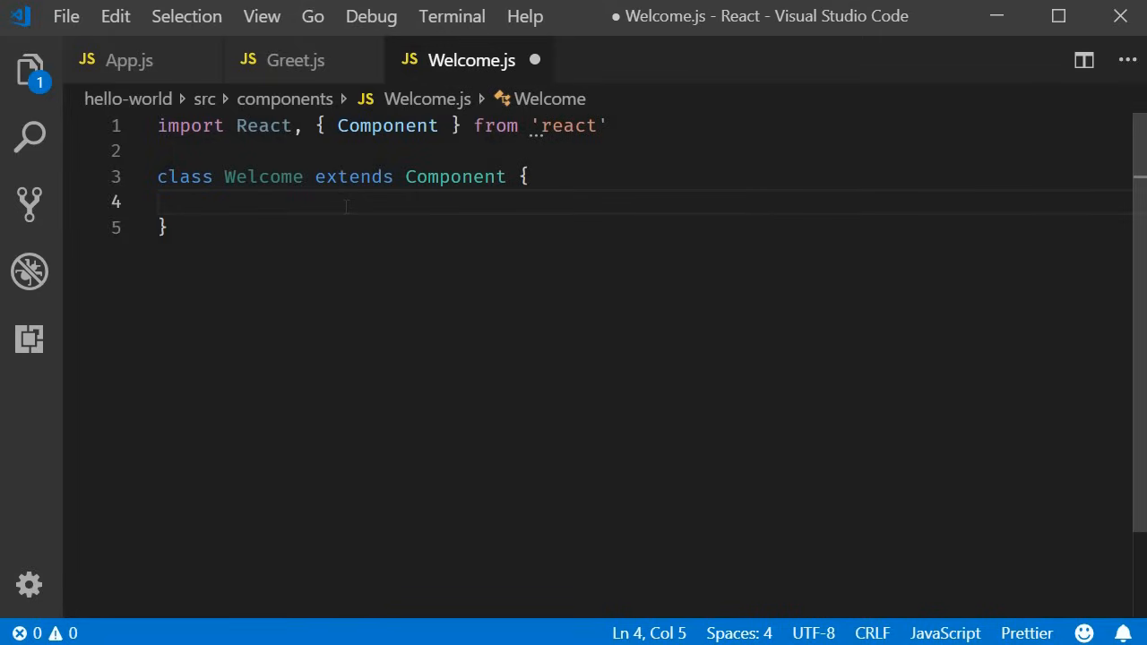
# Add a render method returning <h1>Class Component</h1> and export default Welcome.
pyautogui.write('render')
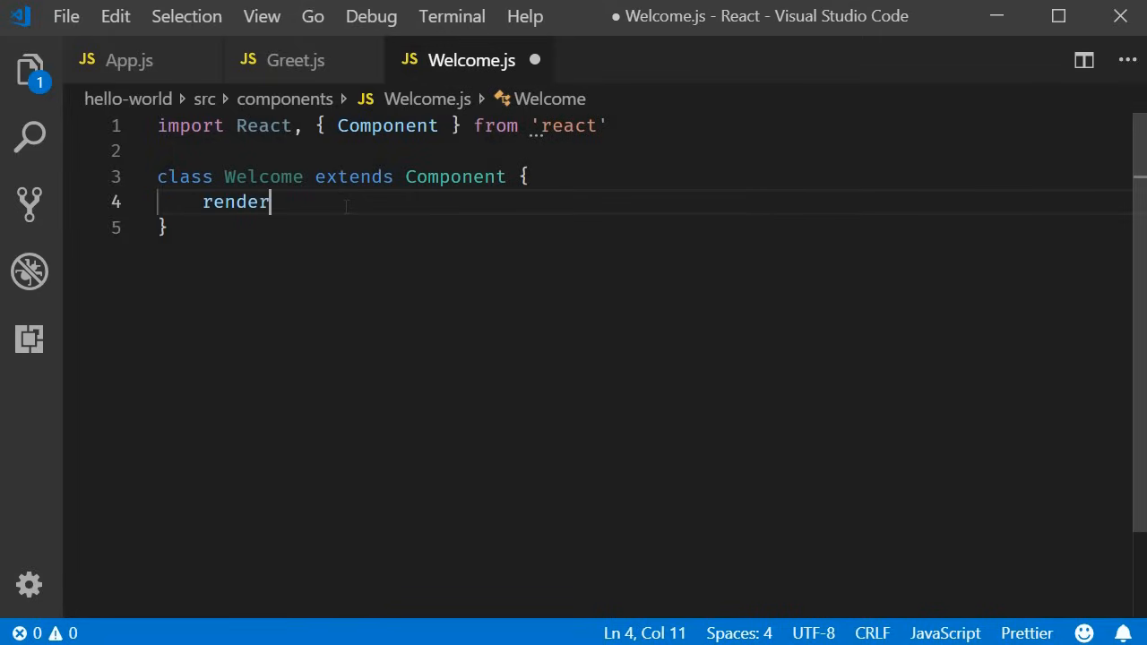
pyautogui.write('() {')
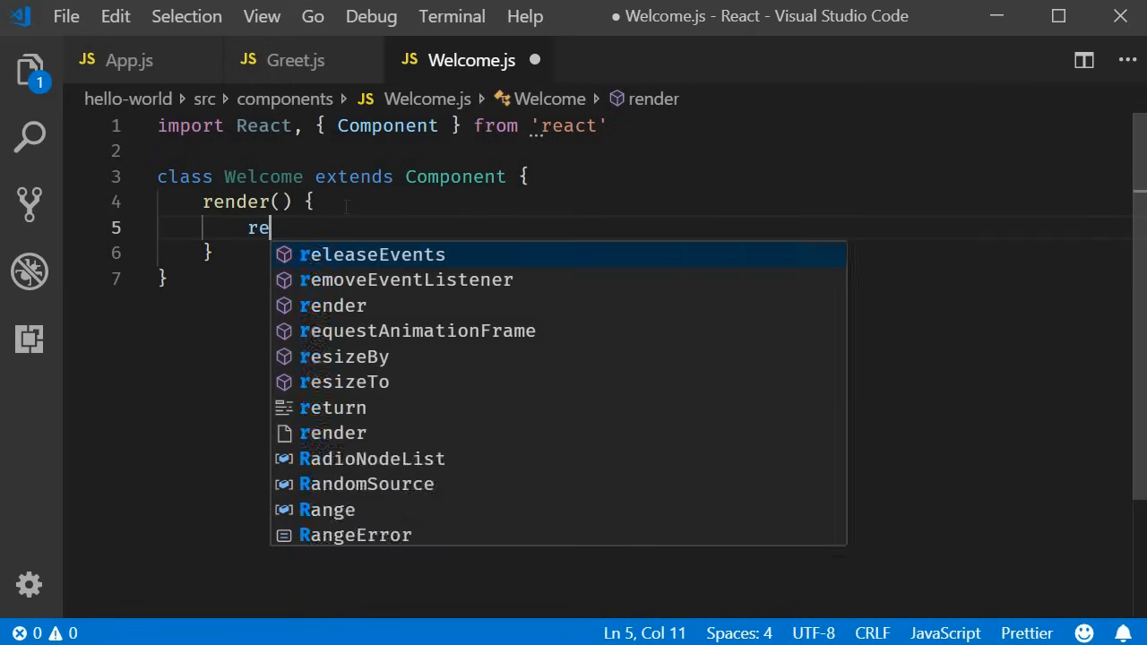
pyautogui.write('turn')
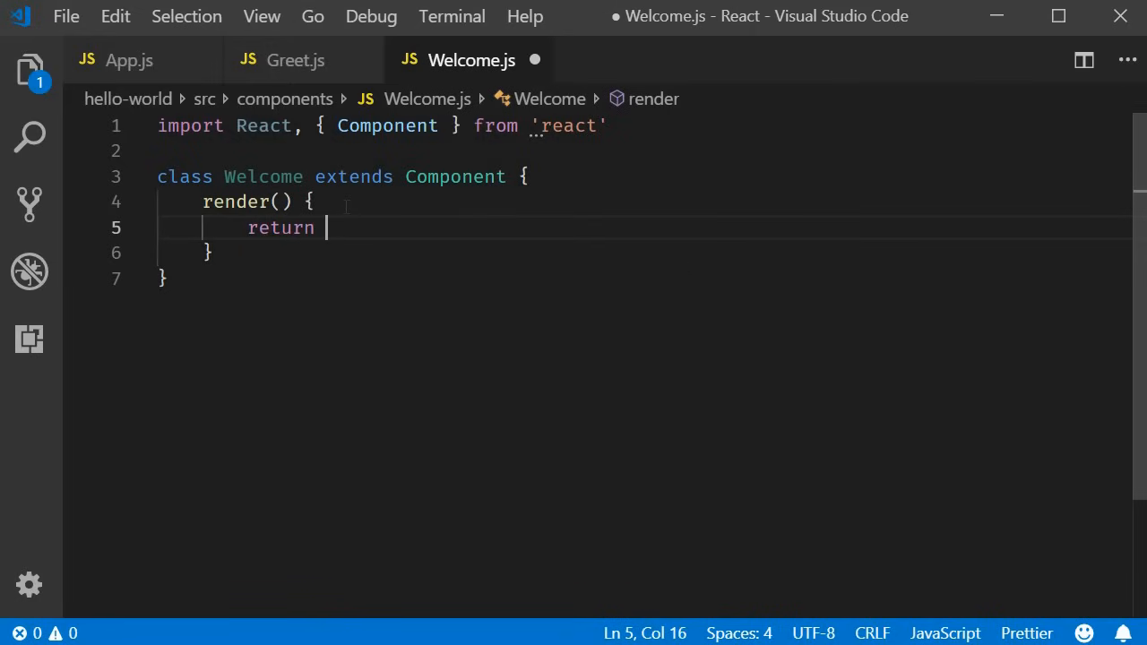
pyautogui.write('<h1')
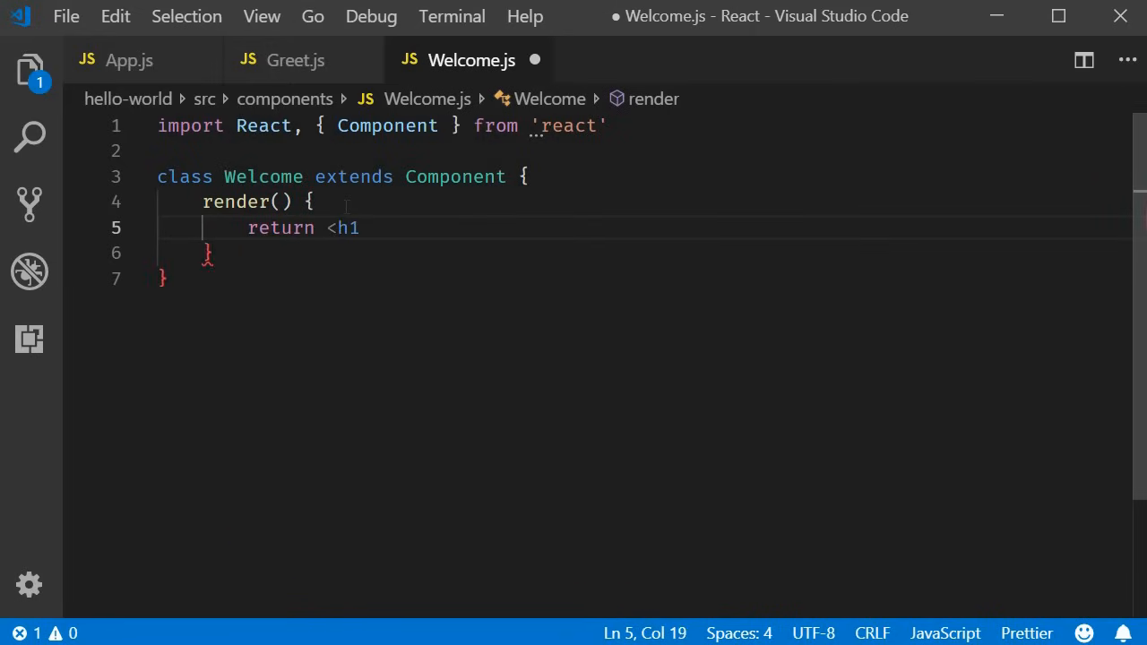
pyautogui.write('>Class Component</h1>')
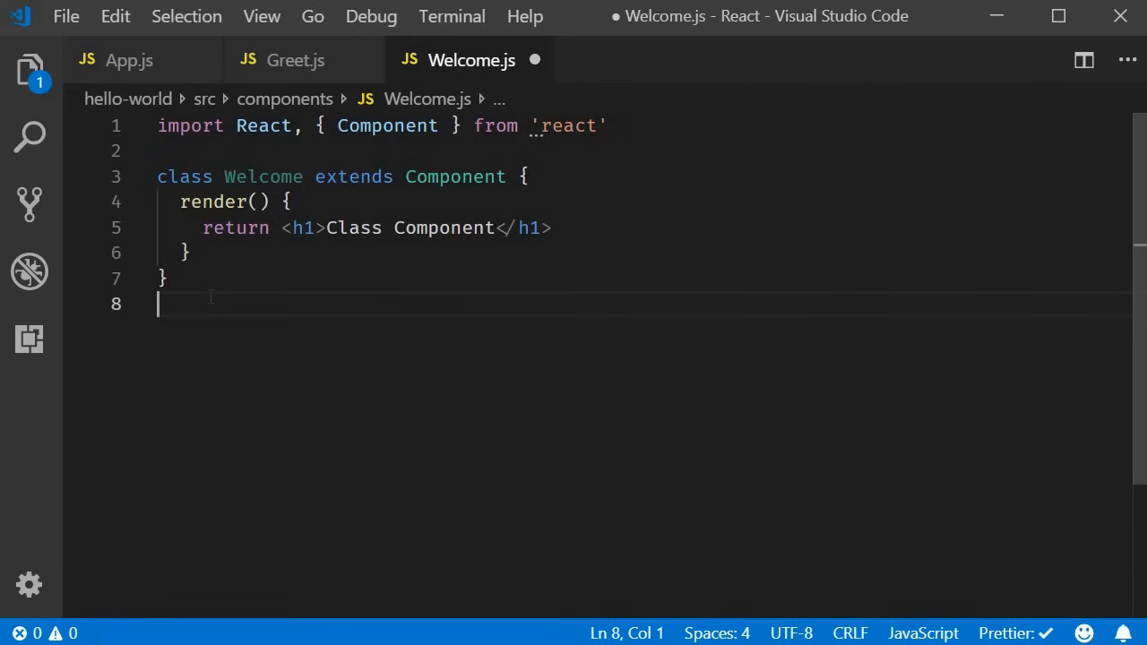
pyautogui.write('export default Welcome')
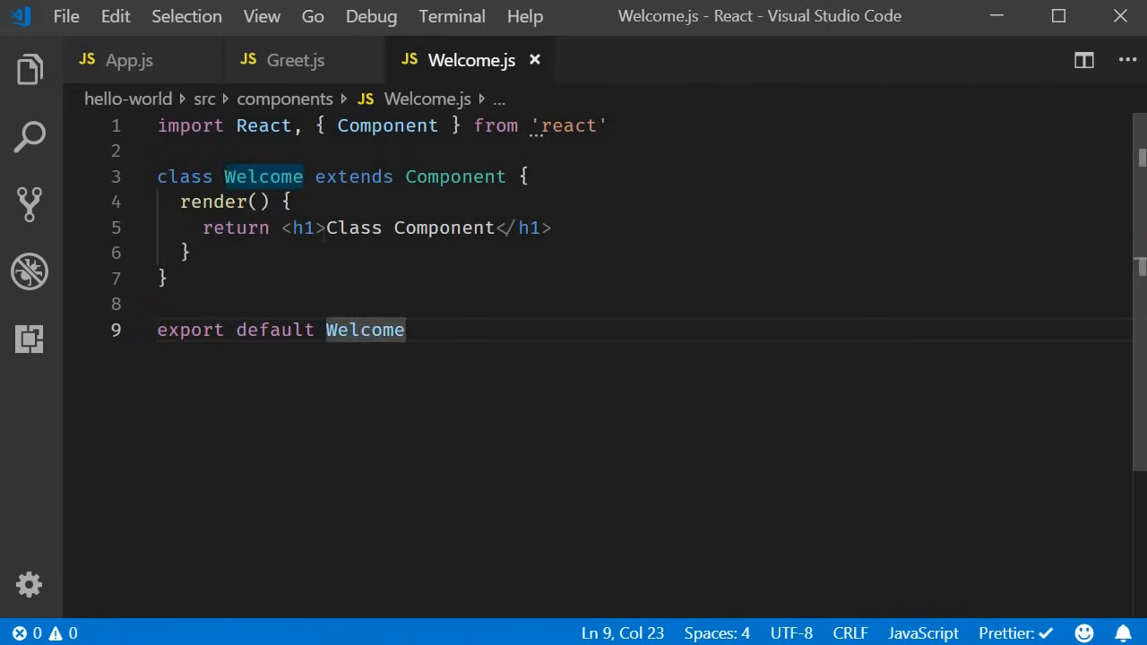
# In App.js, add import Welcome from './components/Welcome'.
pyautogui.click(129, 61)
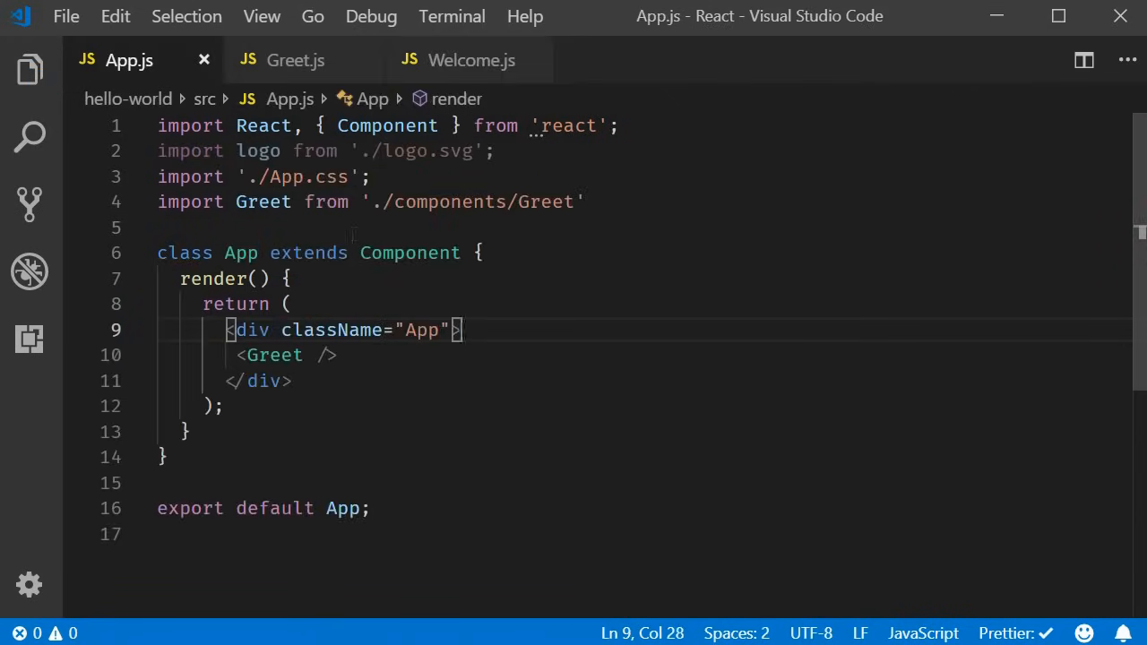
pyautogui.write('import Welcom')
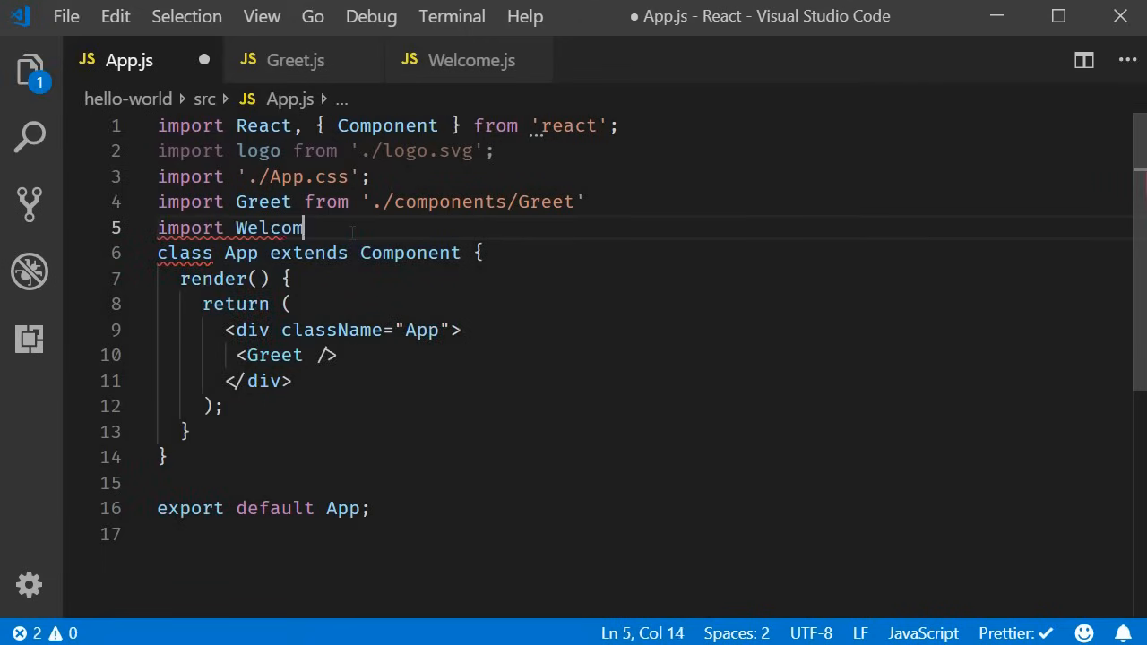
pyautogui.write('e from')
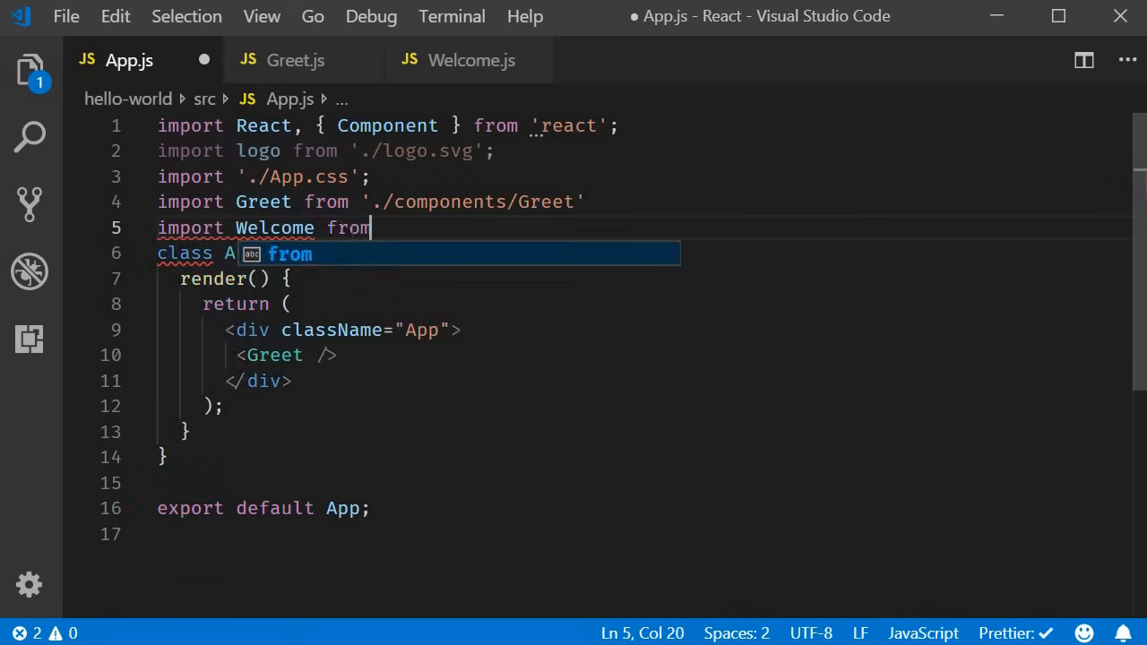
pyautogui.write("'./'")
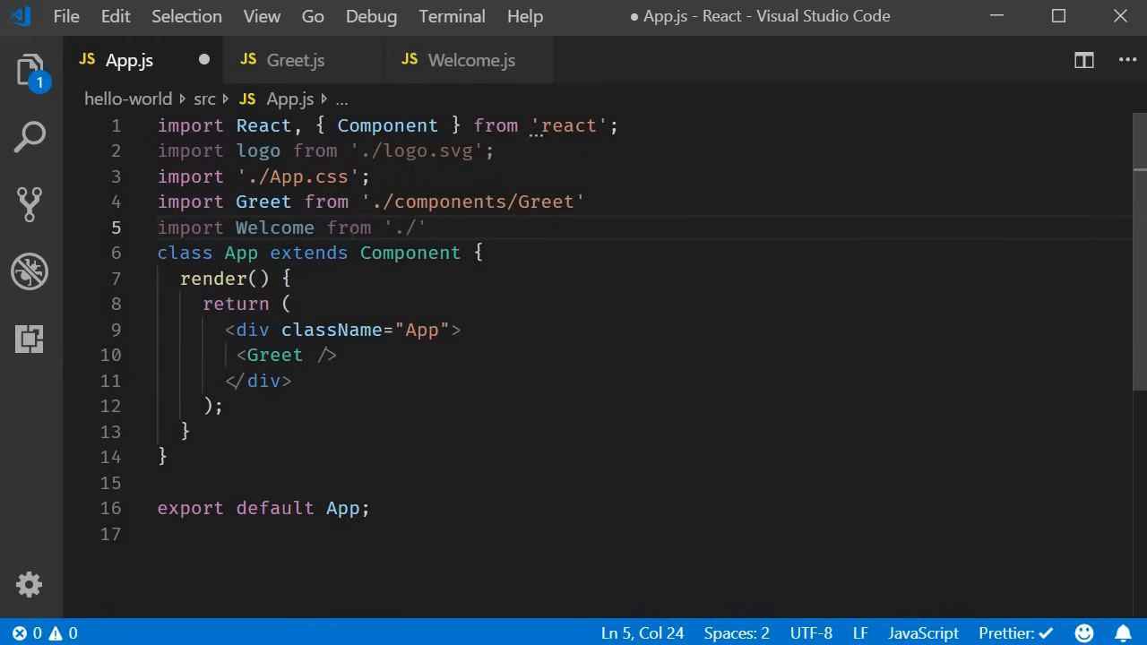
pyautogui.write('components/Welcome')
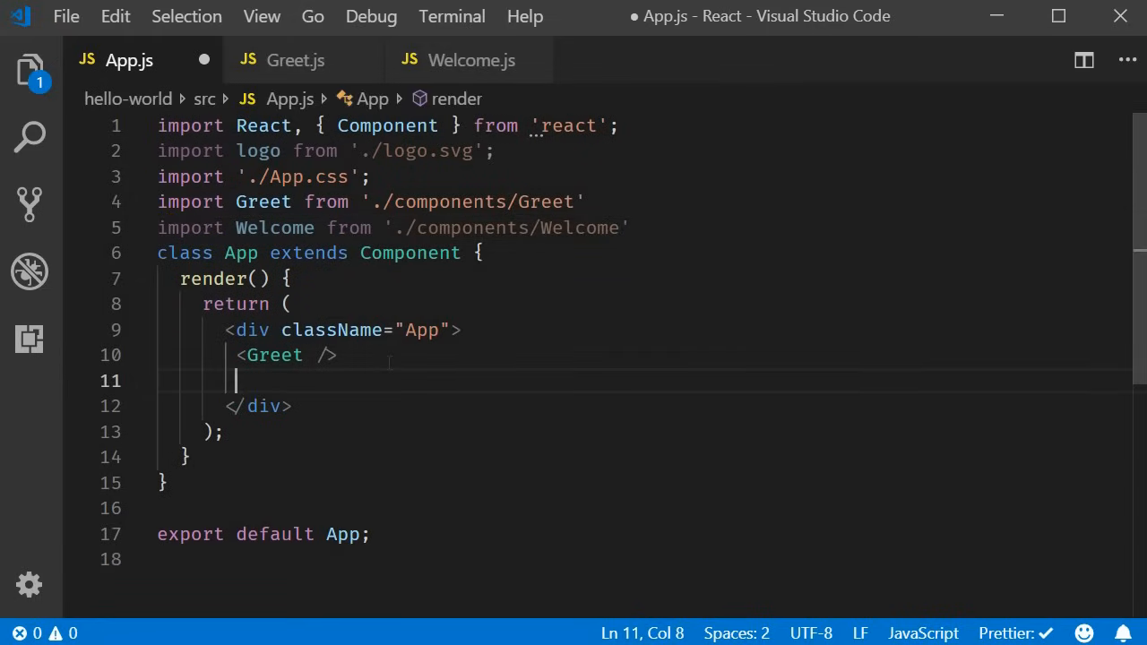
# Render <Welcome /> below <Greet /> and save App.js.
pyautogui.write('<W')
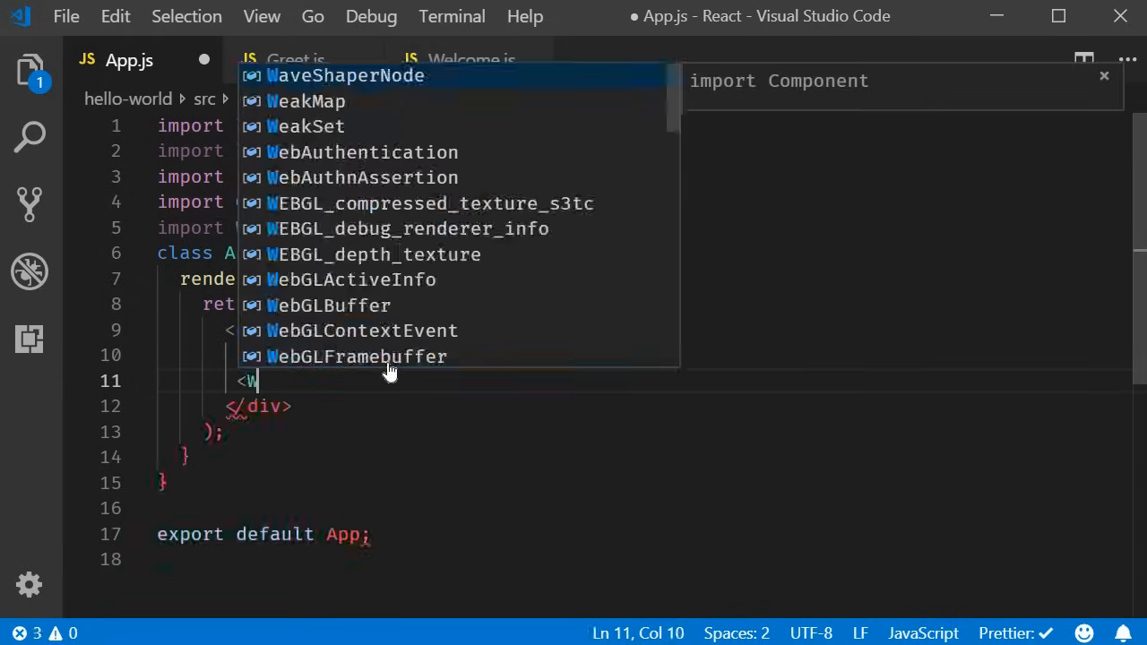
pyautogui.write('elcom')
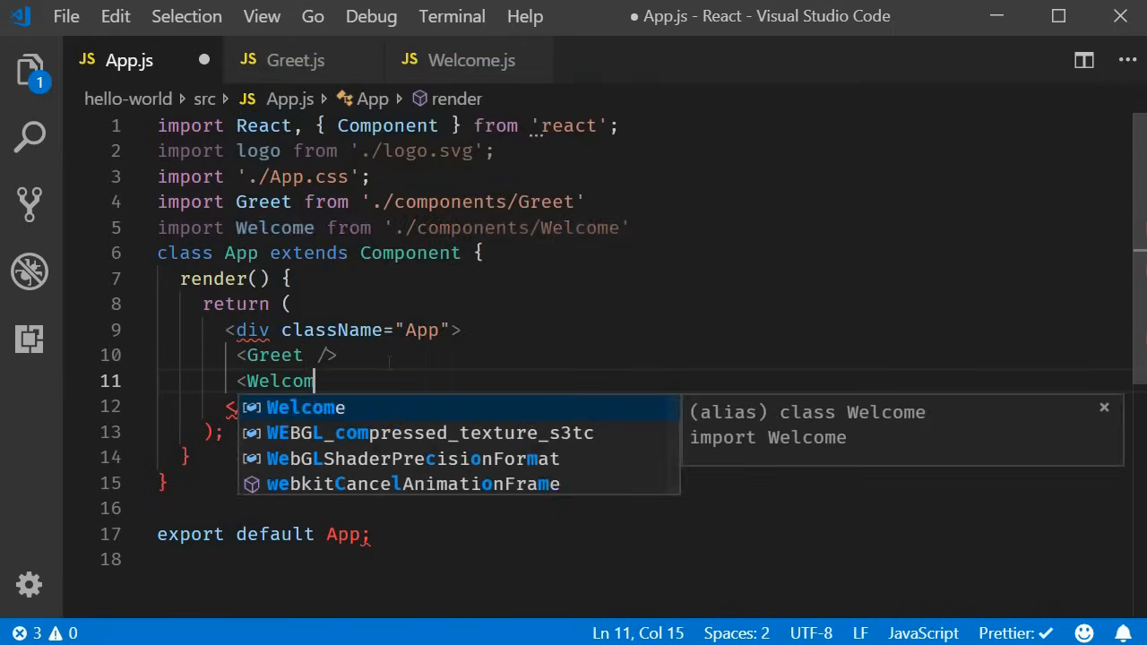
pyautogui.press('Tab')
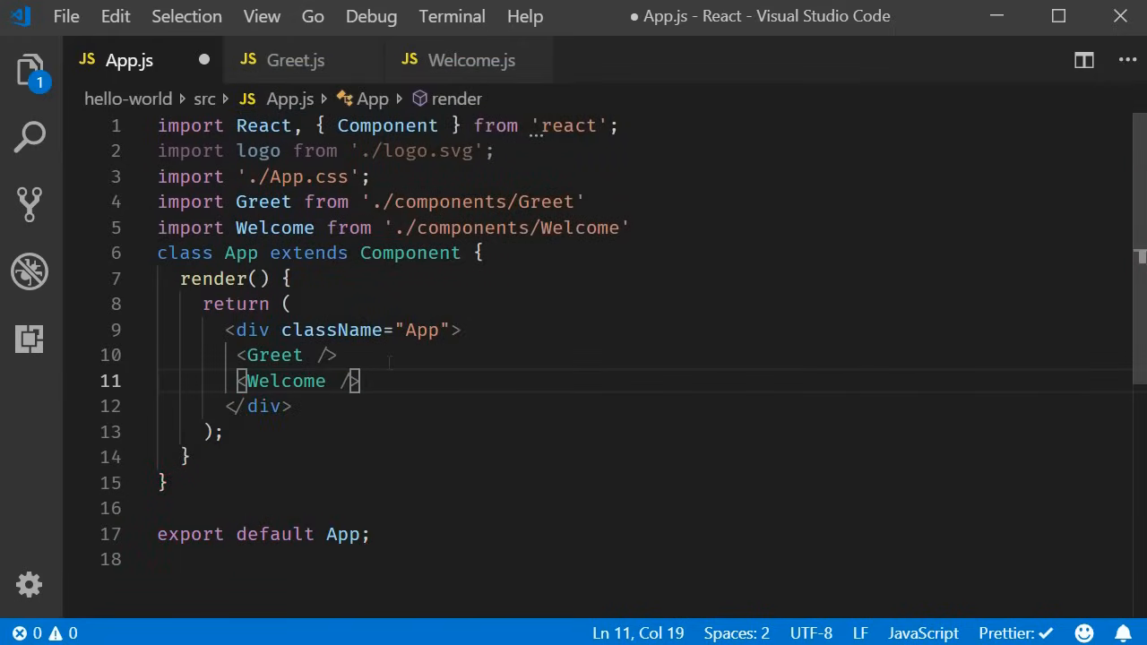
pyautogui.press('ctrl+s')
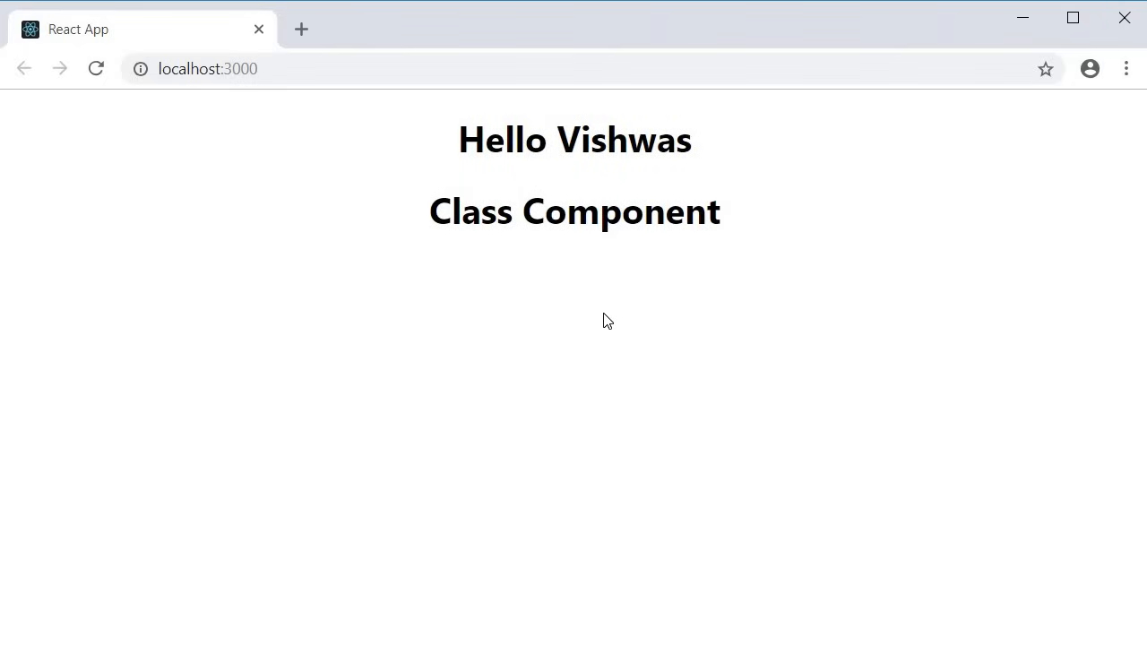
pyautogui.moveTo(606, 346)
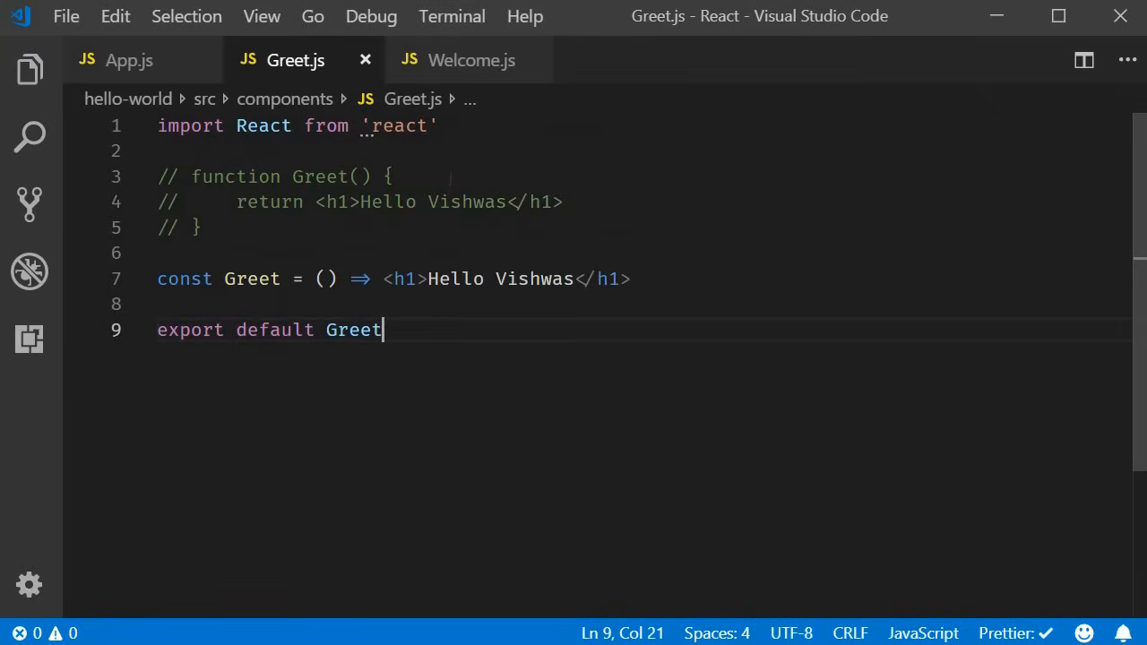
# Switch to Greet.js to compare the arrow-function component.
pyautogui.click(470, 61)
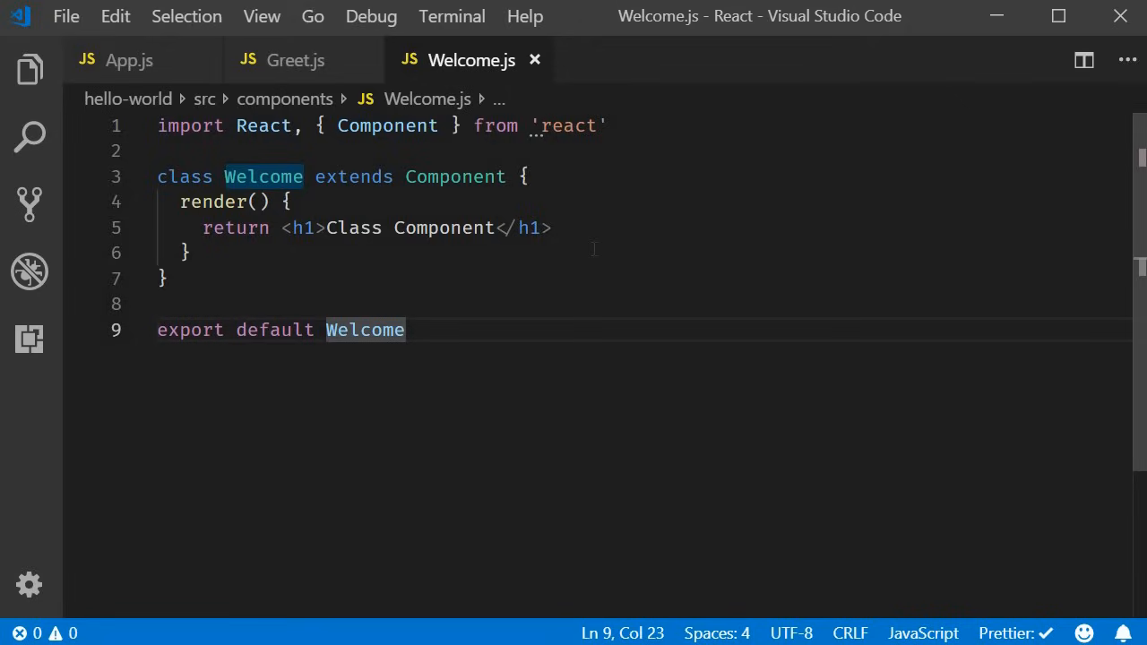
pyautogui.click(405, 330)
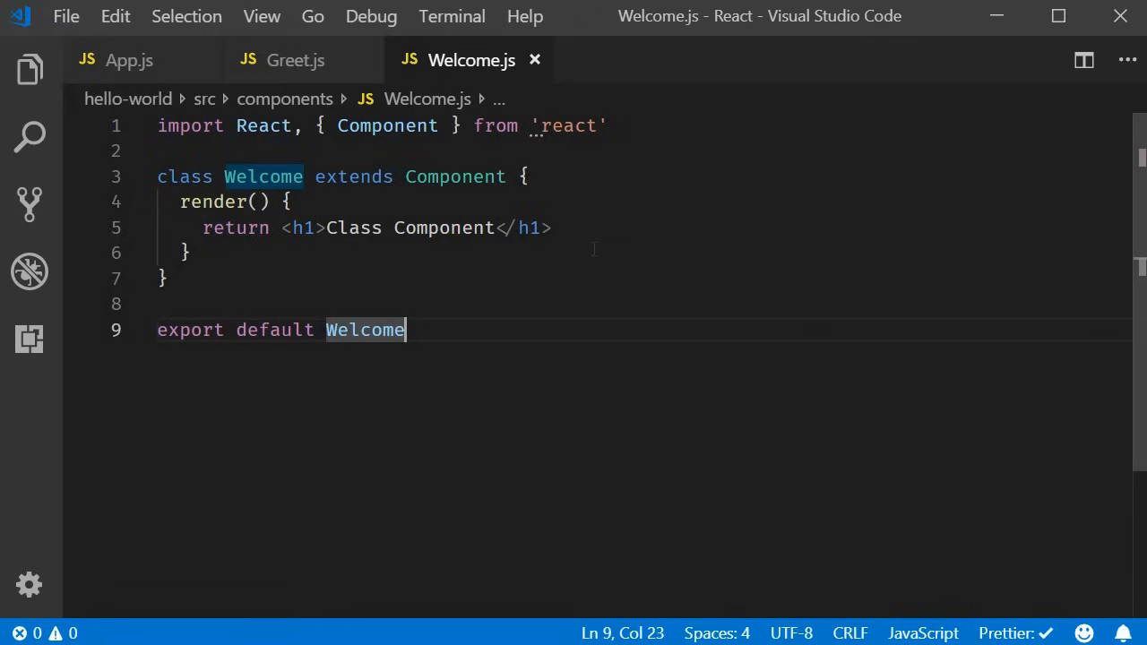
pyautogui.moveTo(161, 73)
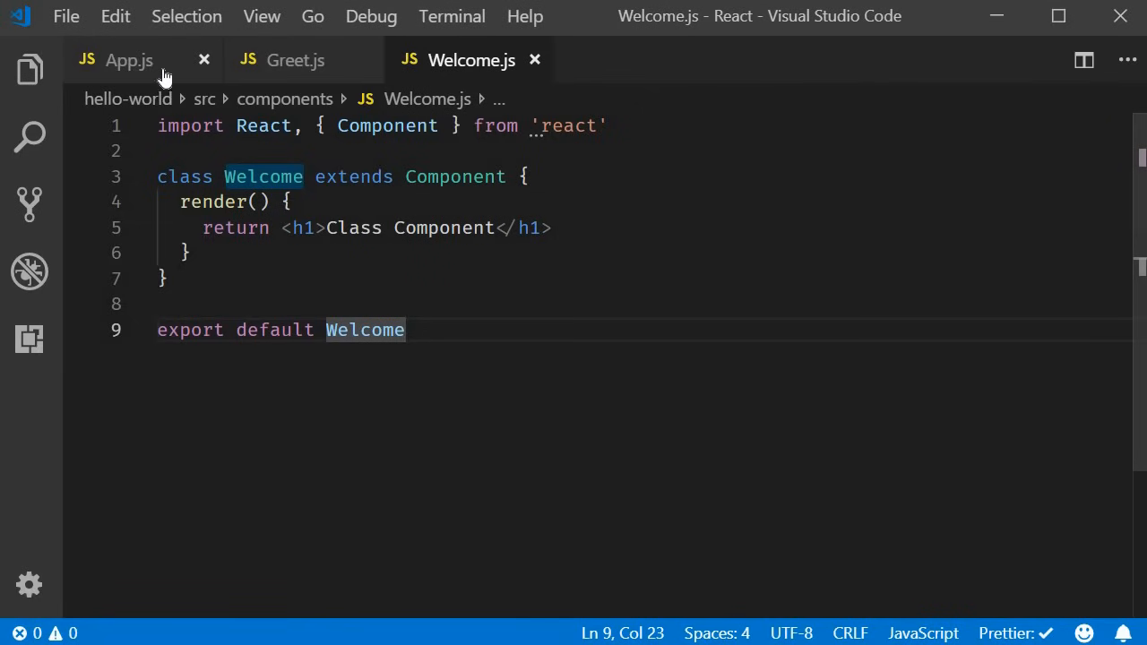
pyautogui.click(129, 61)
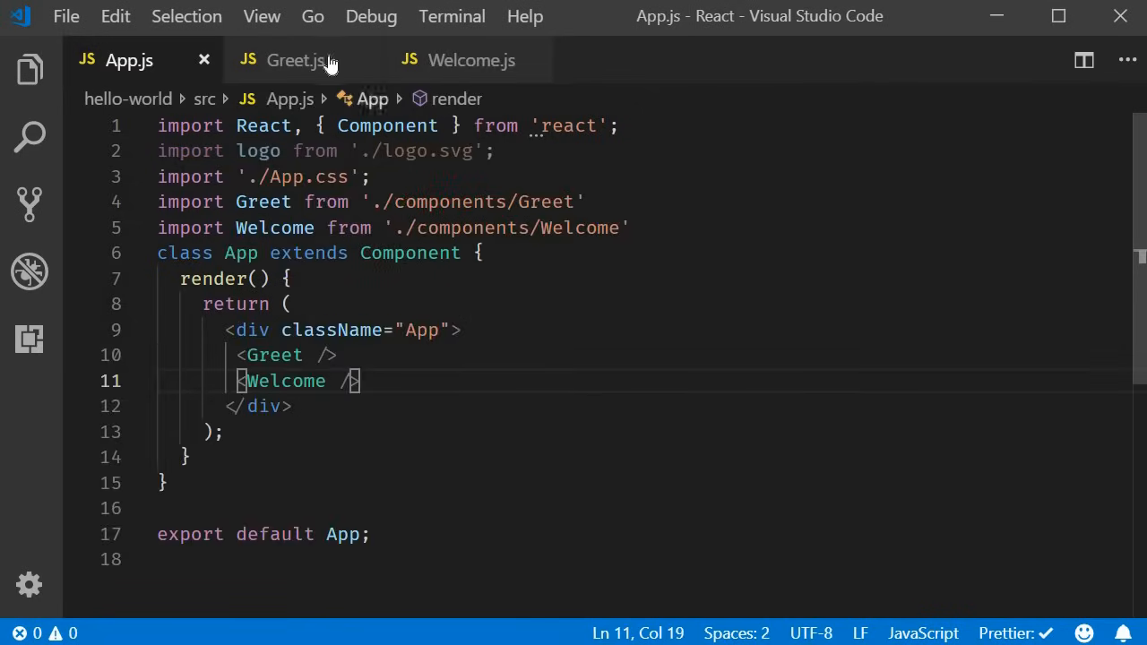
pyautogui.click(469, 61)
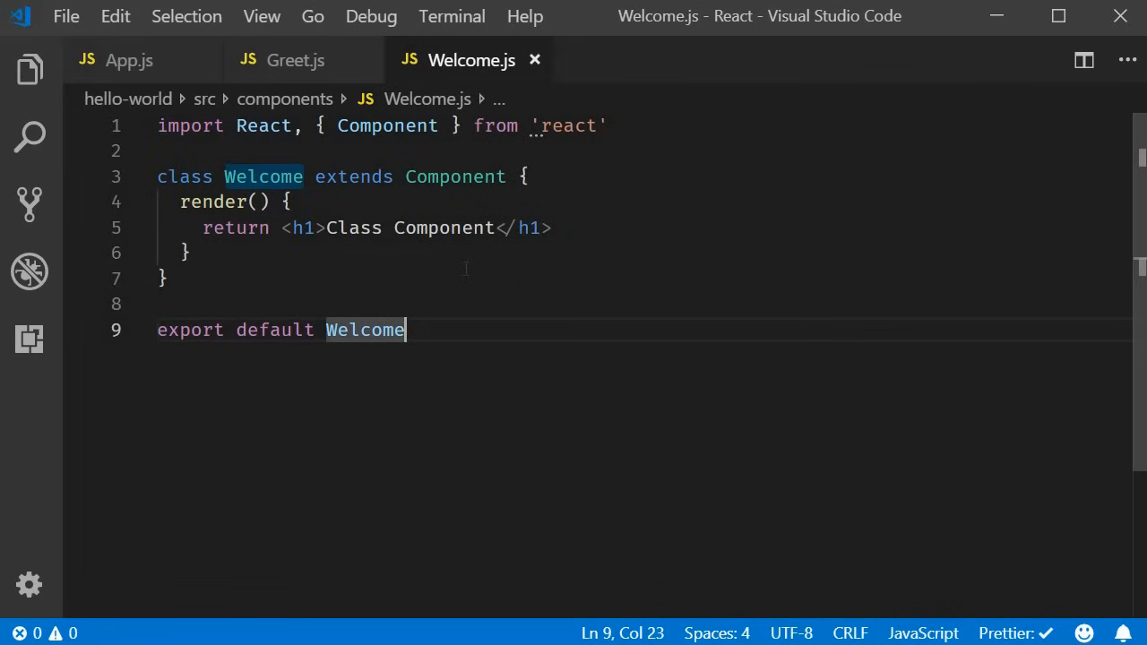
pyautogui.moveTo(279, 226); pyautogui.dragTo(552, 225)
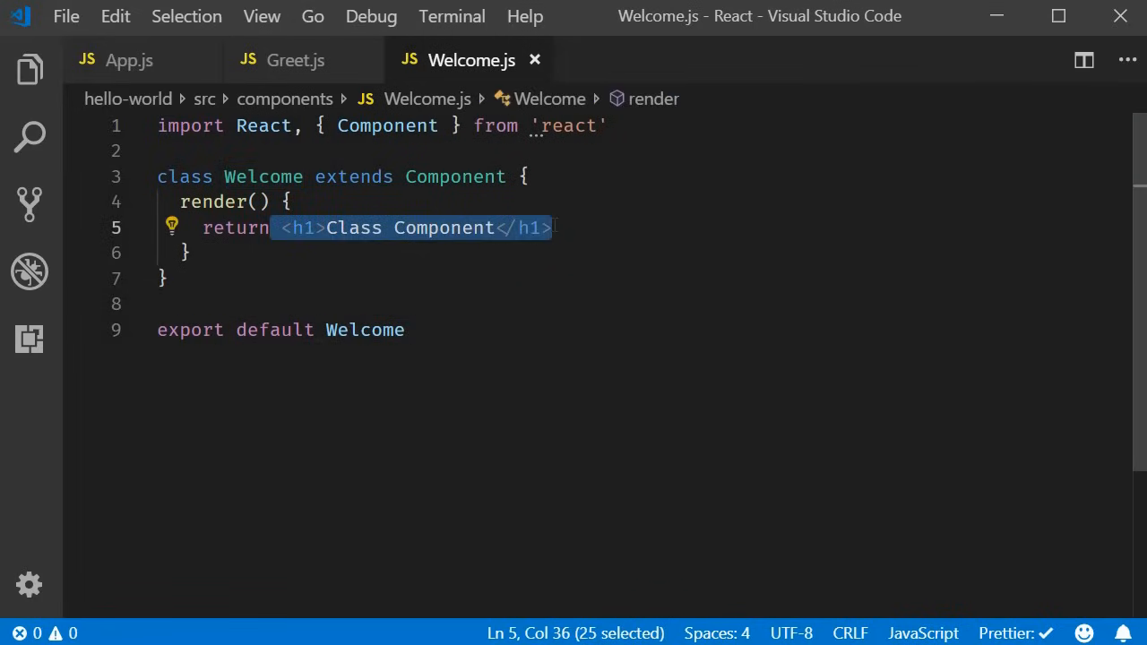